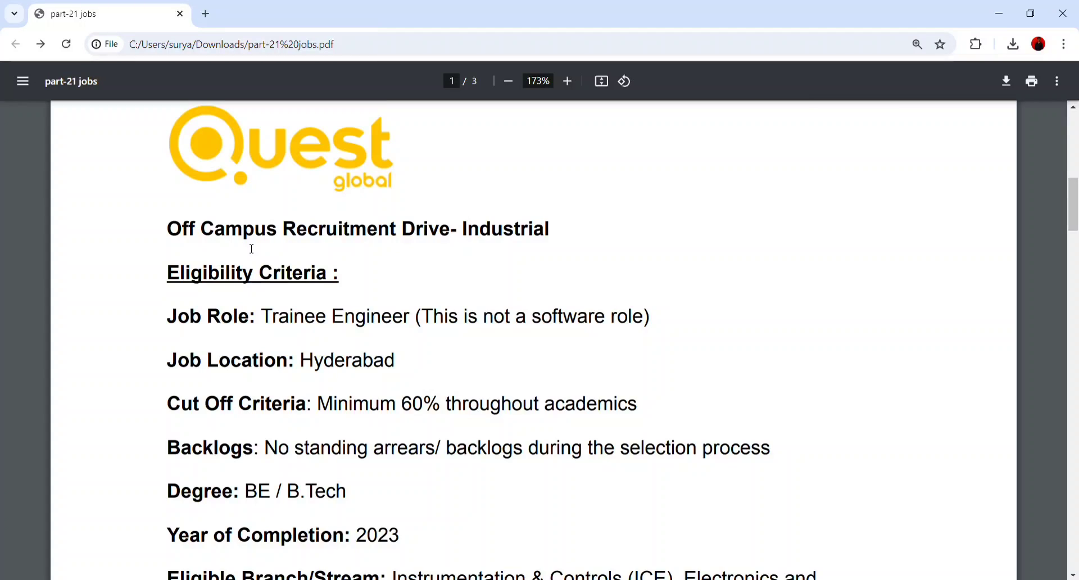
Highlight the Trainee Engineer job role and the not-a-software-role note while reading page 1
{"action": "scroll", "scroll_direction": "up", "scroll_amount": 3}
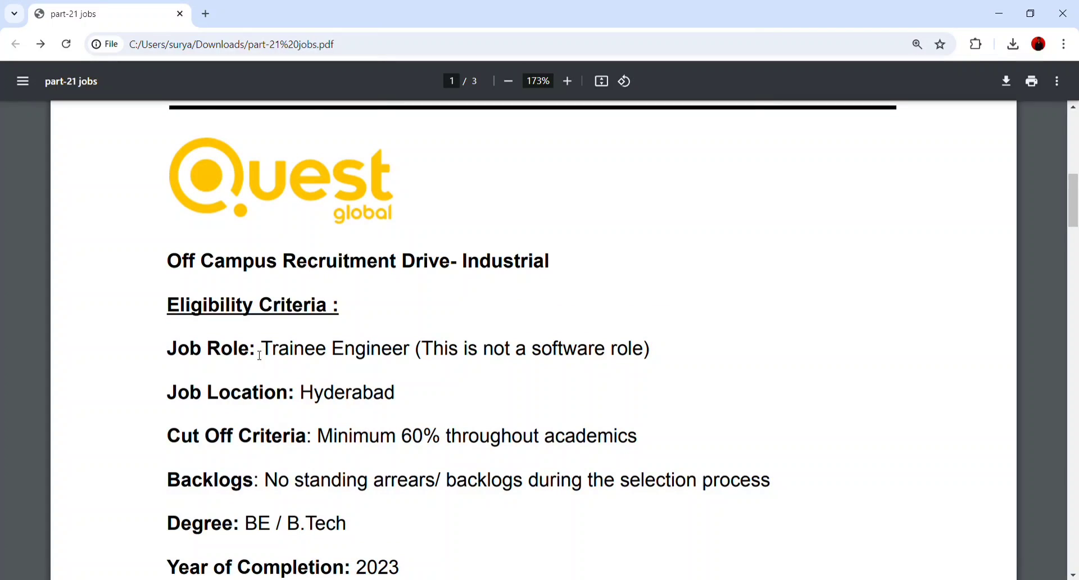
{"action": "left_click_drag", "start_coordinate": [261, 348], "coordinate": [407, 349]}
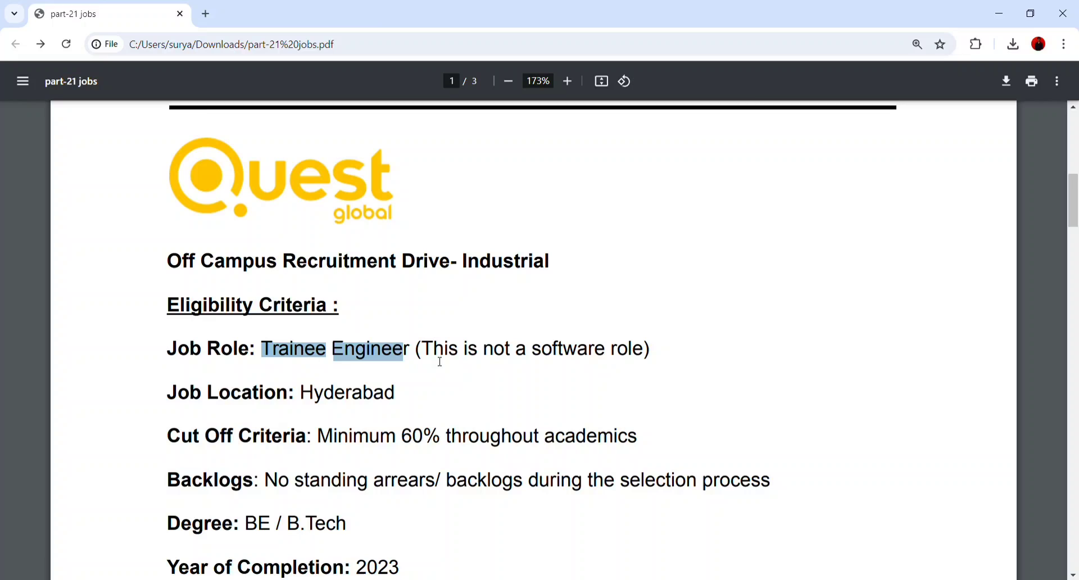
{"action": "left_click_drag", "start_coordinate": [420, 349], "coordinate": [649, 349]}
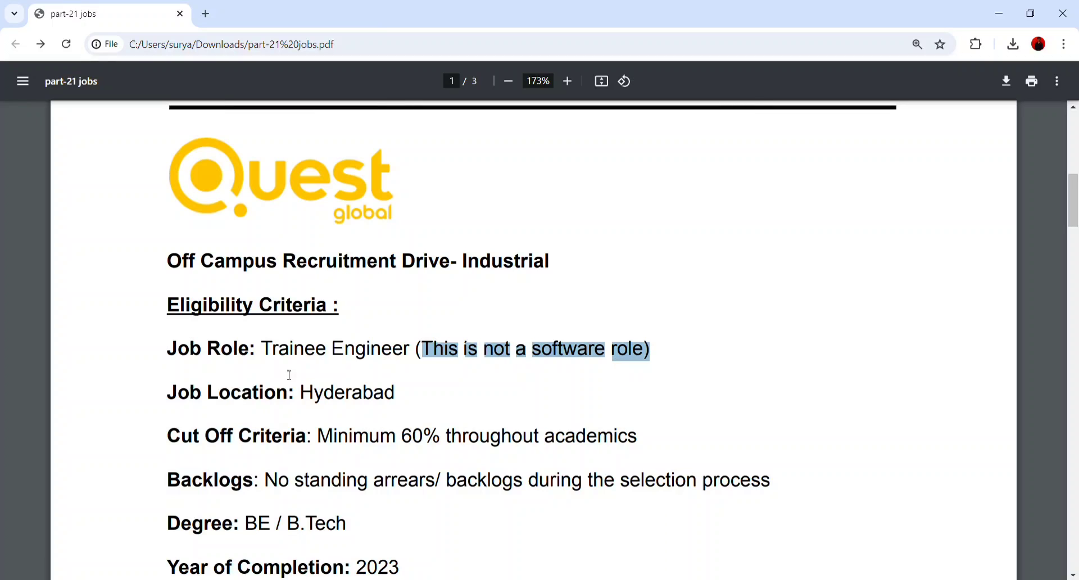
{"action": "scroll", "scroll_direction": "down", "scroll_amount": 3}
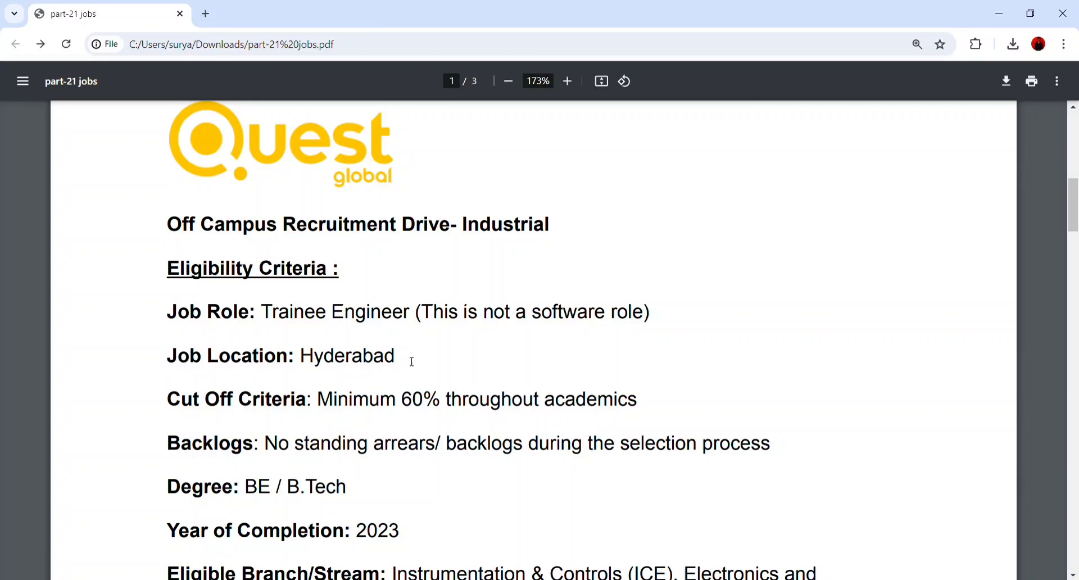
{"action": "scroll", "scroll_direction": "down", "scroll_amount": 3}
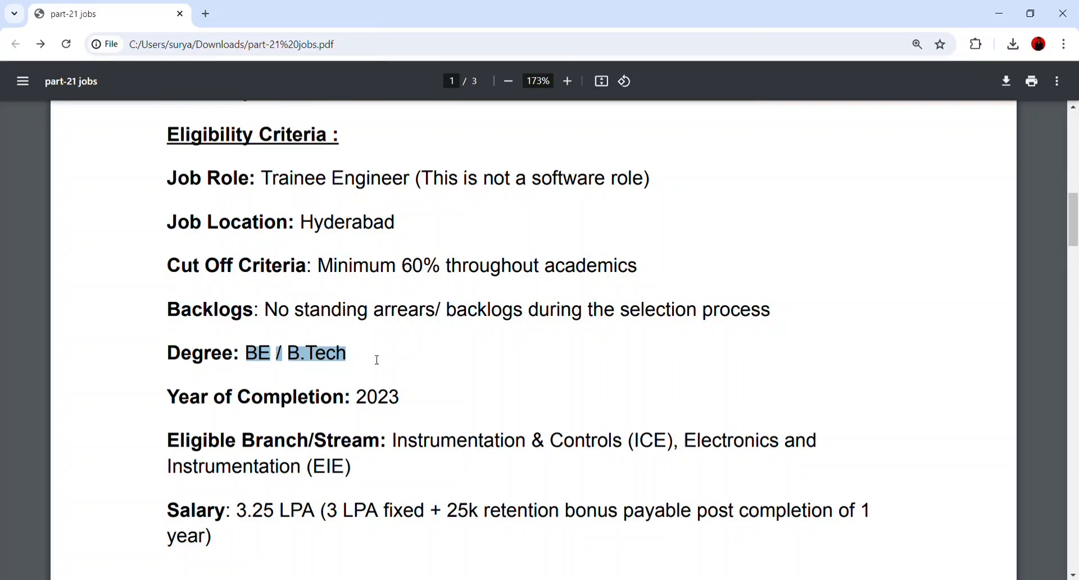
{"action": "scroll", "scroll_direction": "down", "scroll_amount": 3}
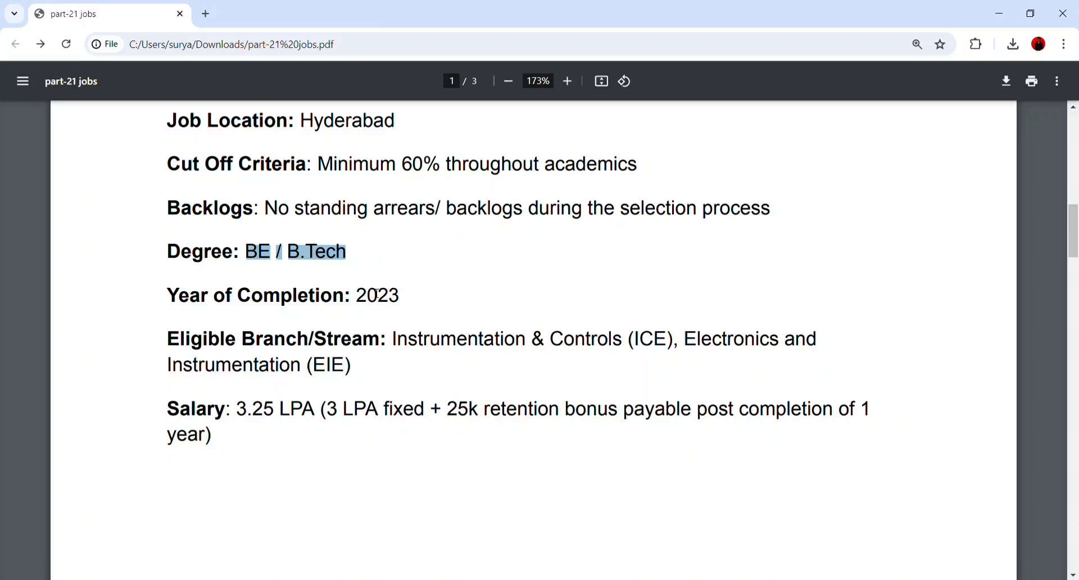
{"action": "left_click", "coordinate": [389, 296]}
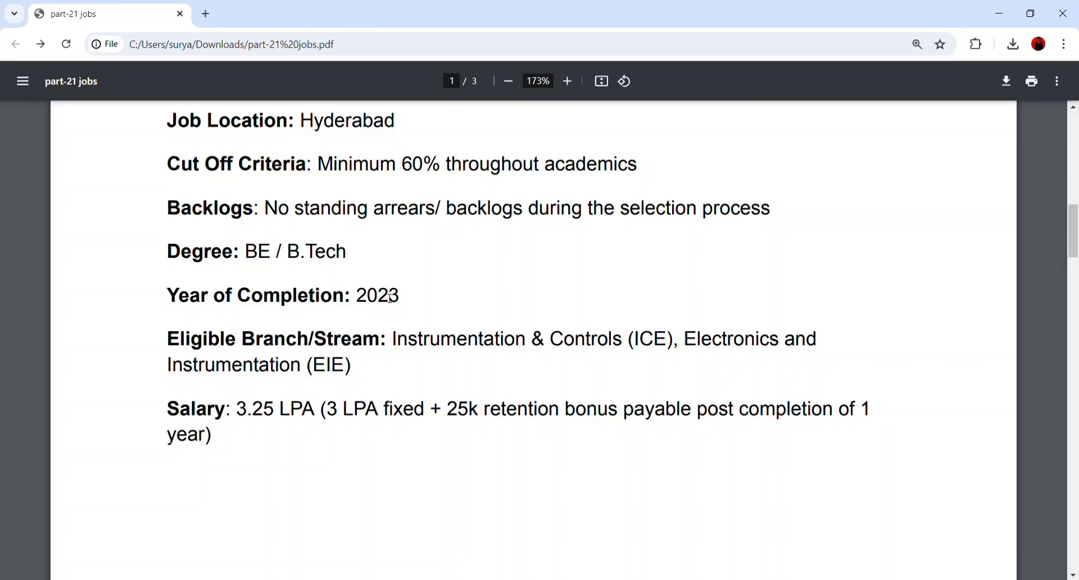
{"action": "mouse_move", "coordinate": [191, 370]}
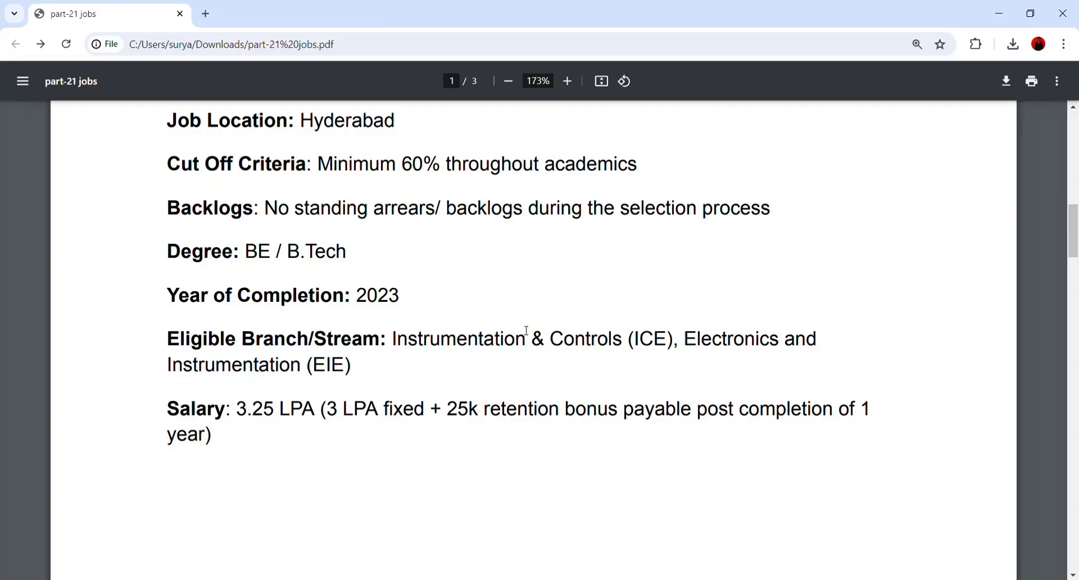
Highlight the 3 LPA fixed salary details and continue down to page 2's selection process
{"action": "scroll", "scroll_direction": "down", "scroll_amount": 3}
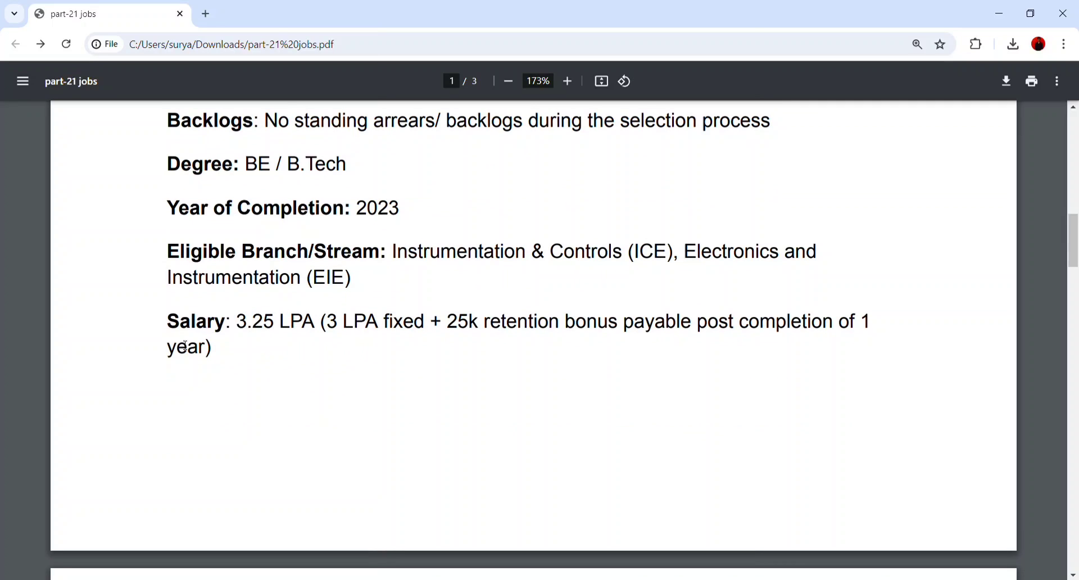
{"action": "left_click_drag", "start_coordinate": [235, 321], "coordinate": [370, 322]}
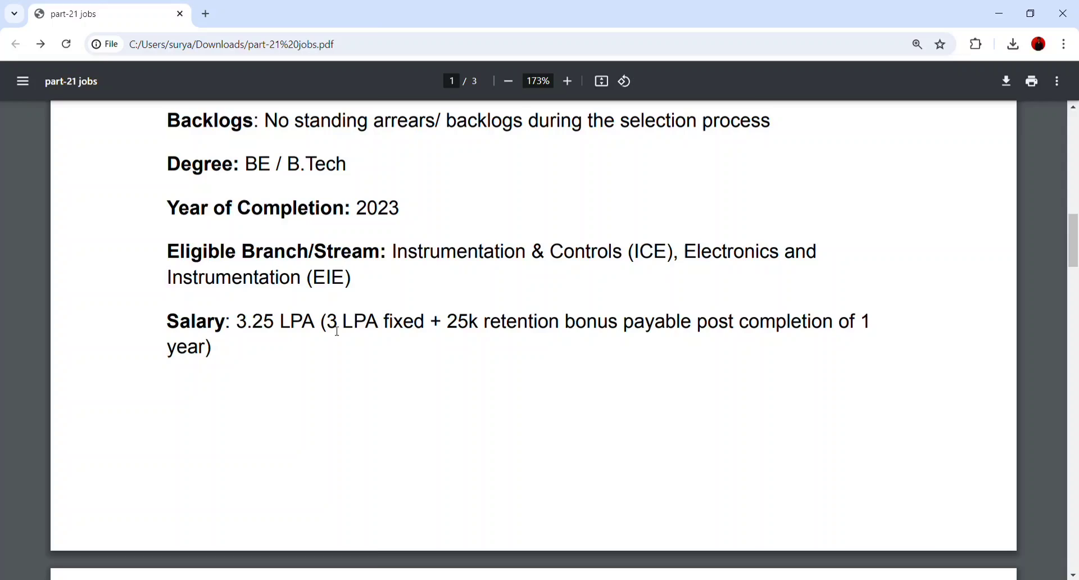
{"action": "left_click_drag", "start_coordinate": [326, 321], "coordinate": [425, 321]}
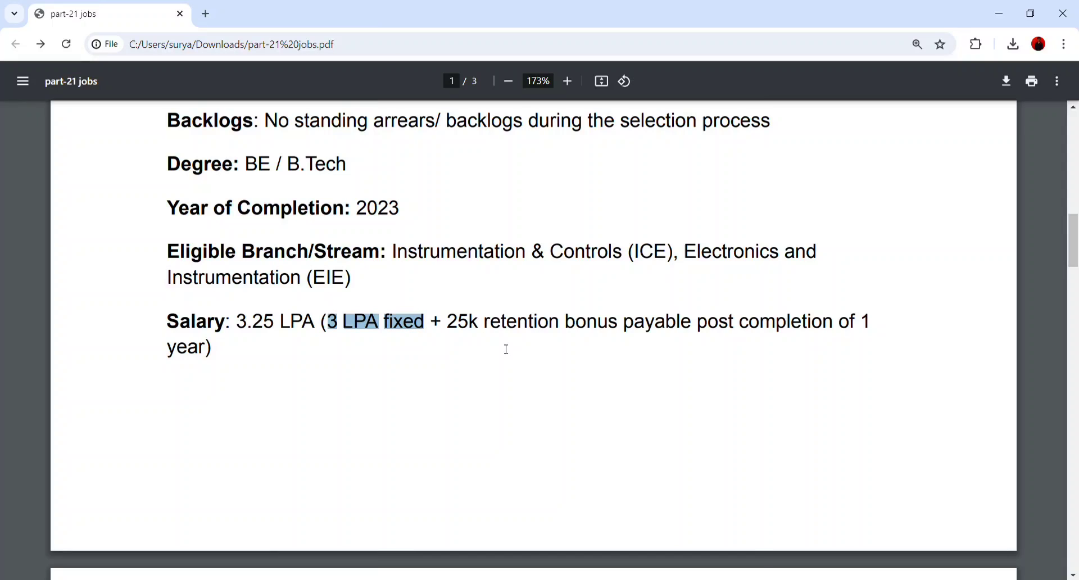
{"action": "scroll", "scroll_direction": "down", "scroll_amount": 3}
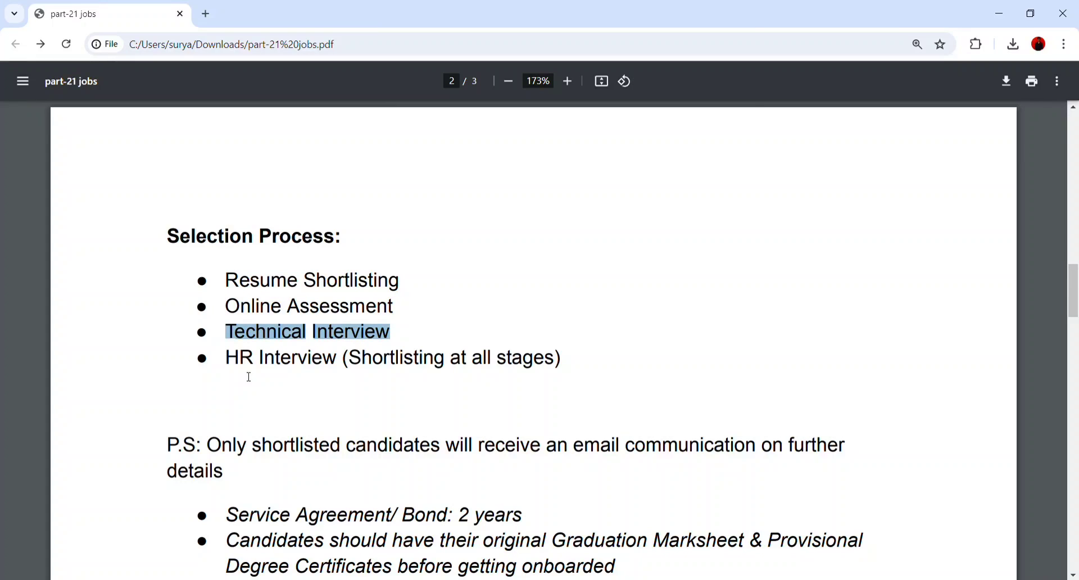
Follow the Quest Global forms.office.com apply link to the Off Campus Recruitment Drive form
{"action": "scroll", "scroll_direction": "down", "scroll_amount": 3}
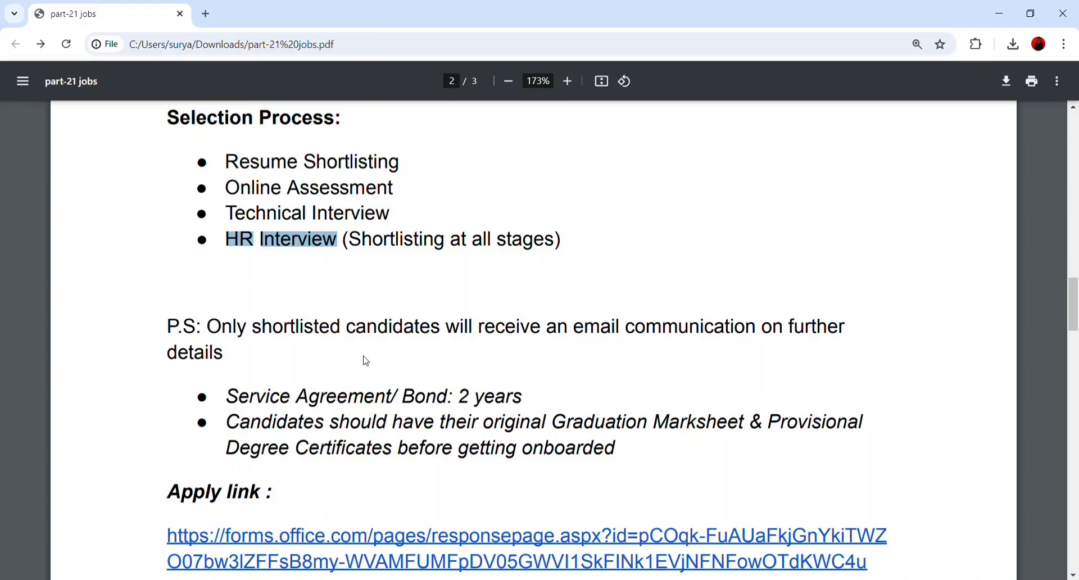
{"action": "scroll", "scroll_direction": "down", "scroll_amount": 3}
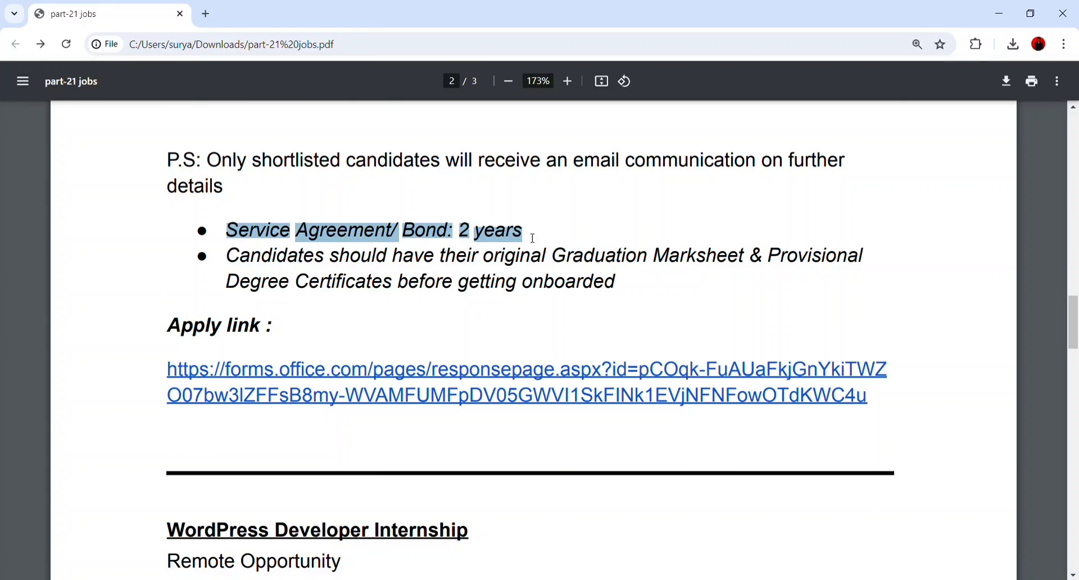
{"action": "mouse_move", "coordinate": [639, 268]}
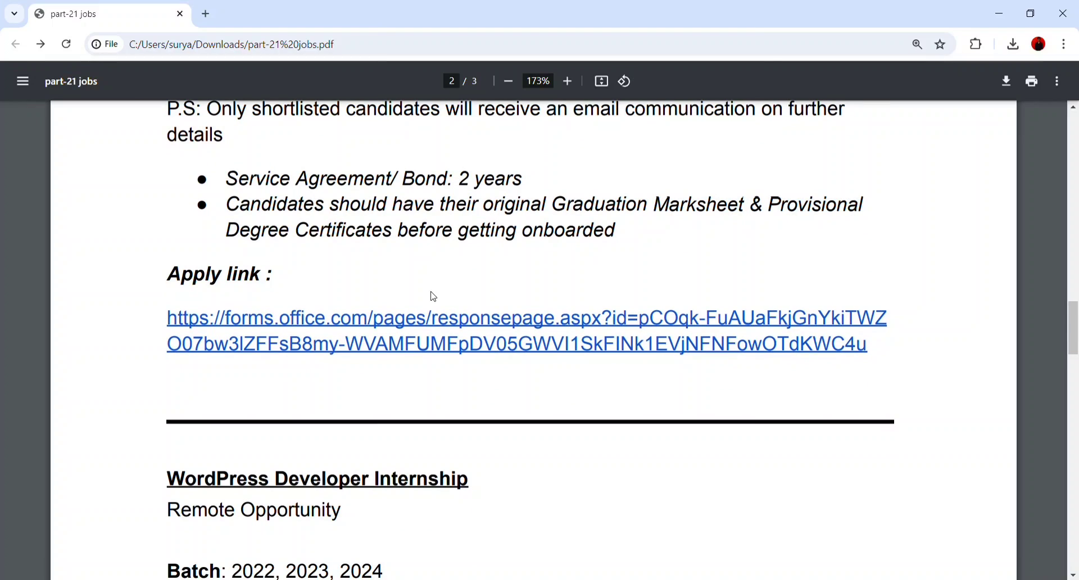
{"action": "left_click", "coordinate": [526, 317]}
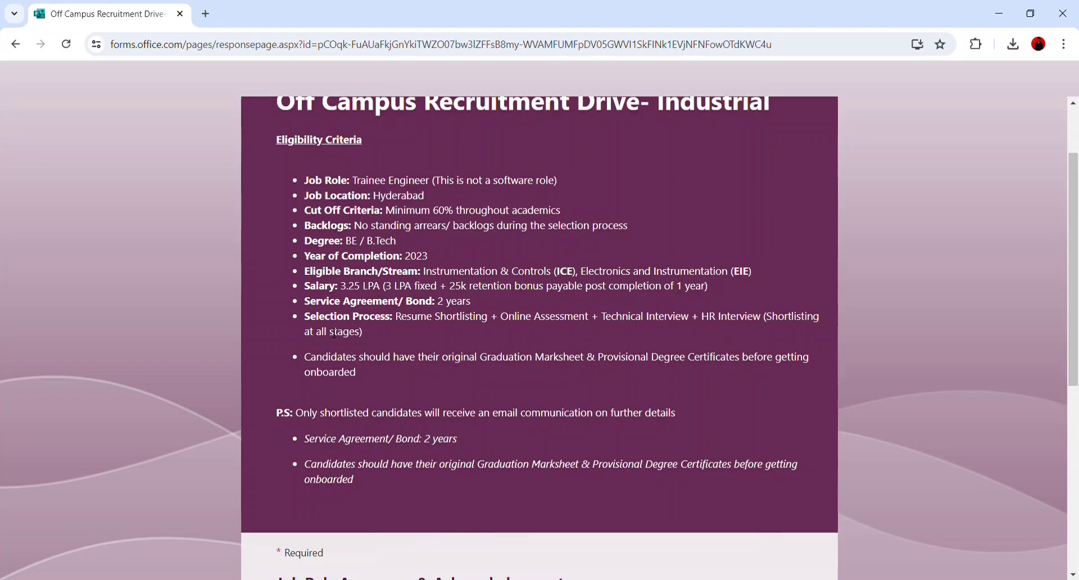
{"action": "scroll", "scroll_direction": "down", "scroll_amount": 3}
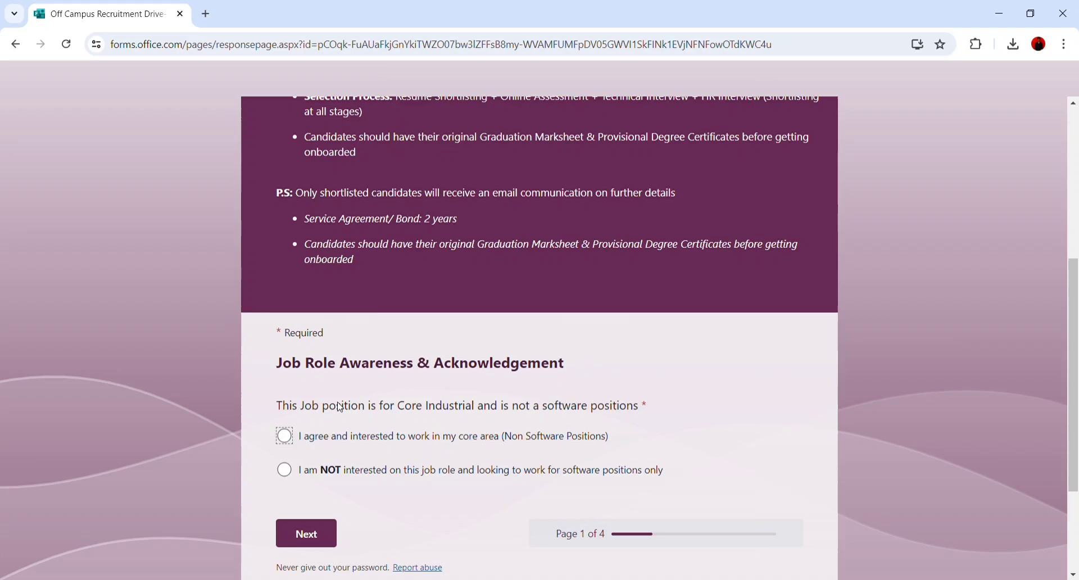
{"action": "scroll", "scroll_direction": "up", "scroll_amount": 3}
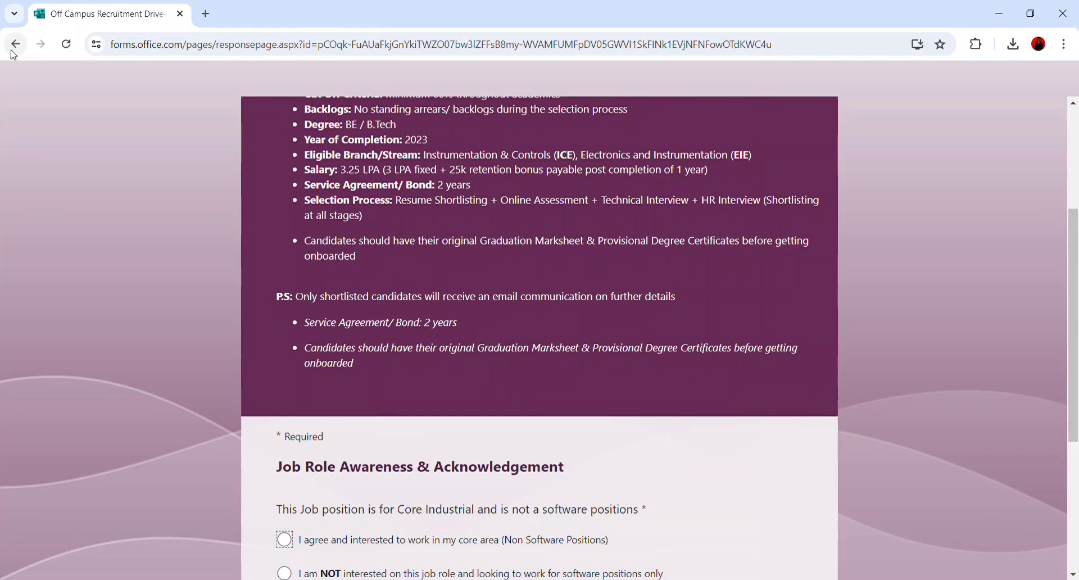
Back in the PDF, highlight the 8k stipend and follow the WordPress internship shorturl.at apply link
{"action": "left_click", "coordinate": [14, 44]}
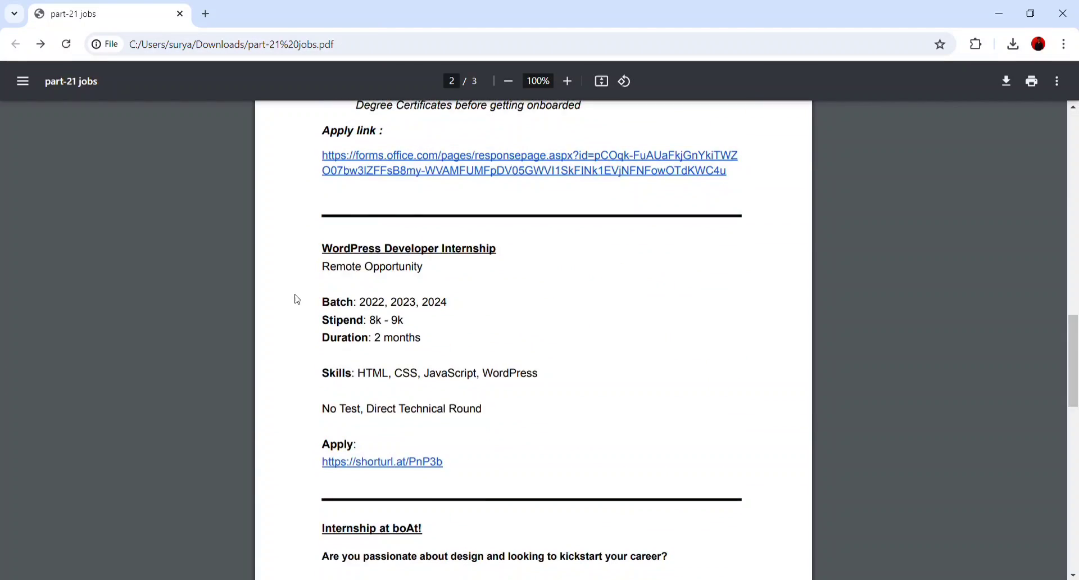
{"action": "left_click", "coordinate": [566, 81]}
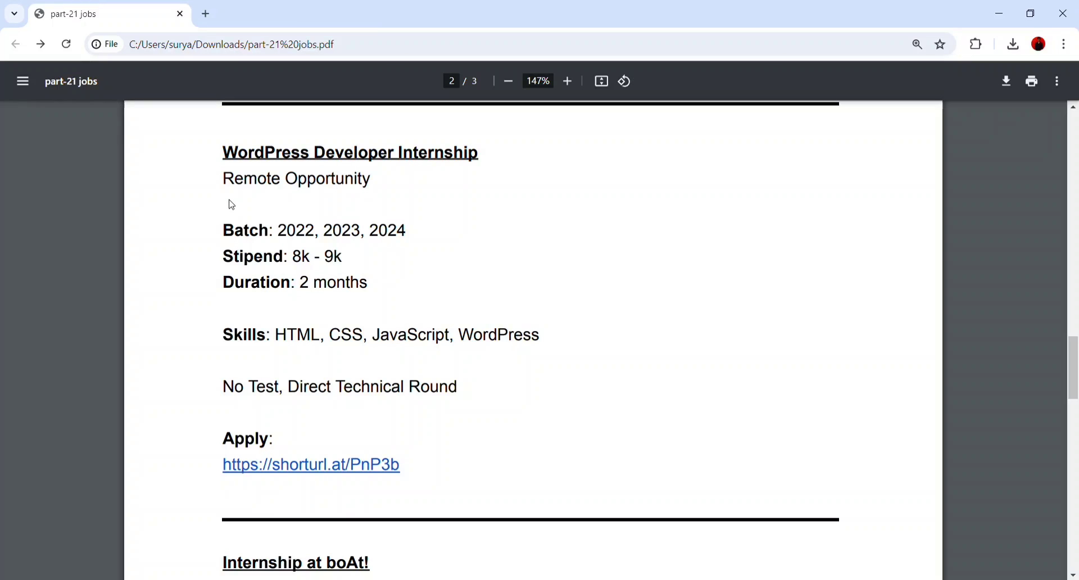
{"action": "left_click_drag", "start_coordinate": [277, 231], "coordinate": [406, 230]}
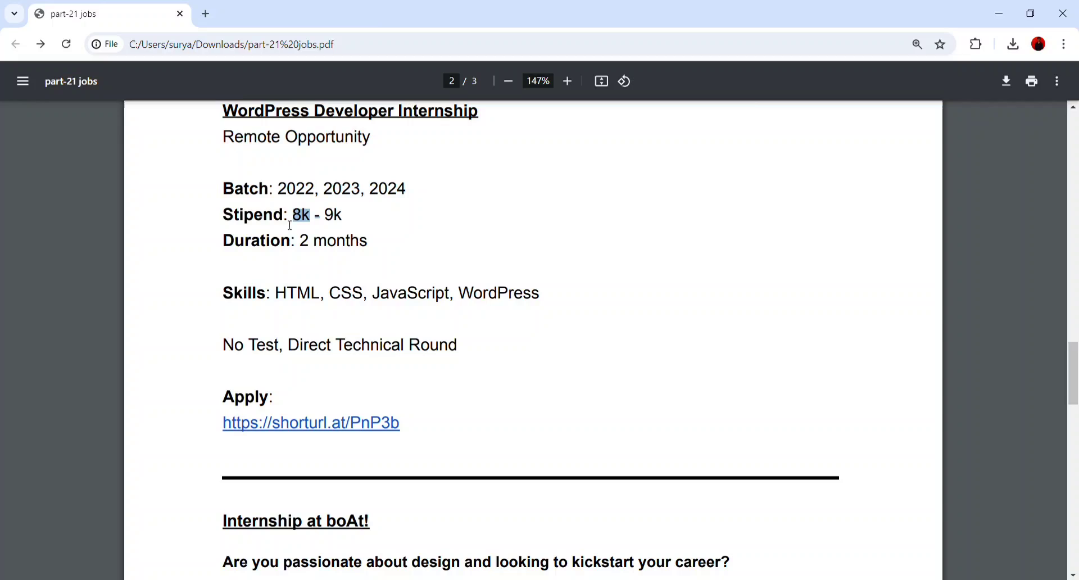
{"action": "left_click_drag", "start_coordinate": [299, 214], "coordinate": [342, 214]}
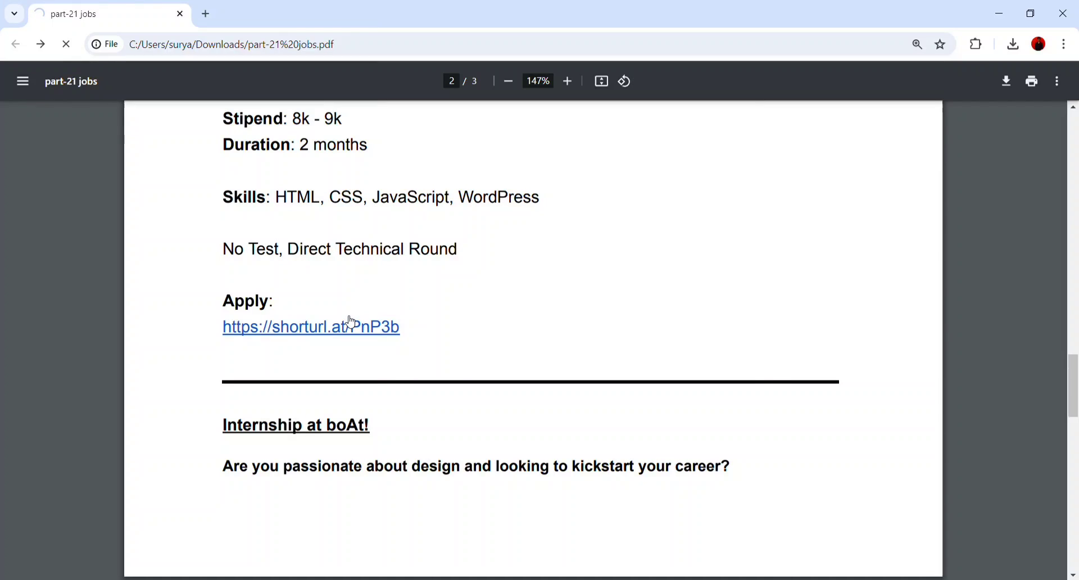
{"action": "left_click", "coordinate": [311, 326]}
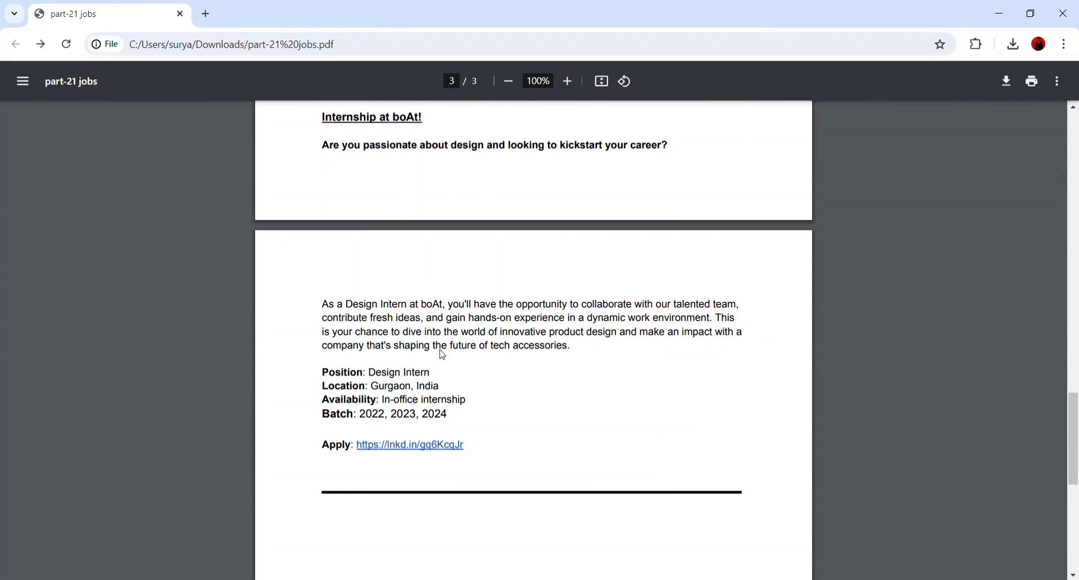
Highlight the boAt eligible batch years and follow the lnkd.in apply link to the Design Internship form
{"action": "left_click", "coordinate": [566, 81]}
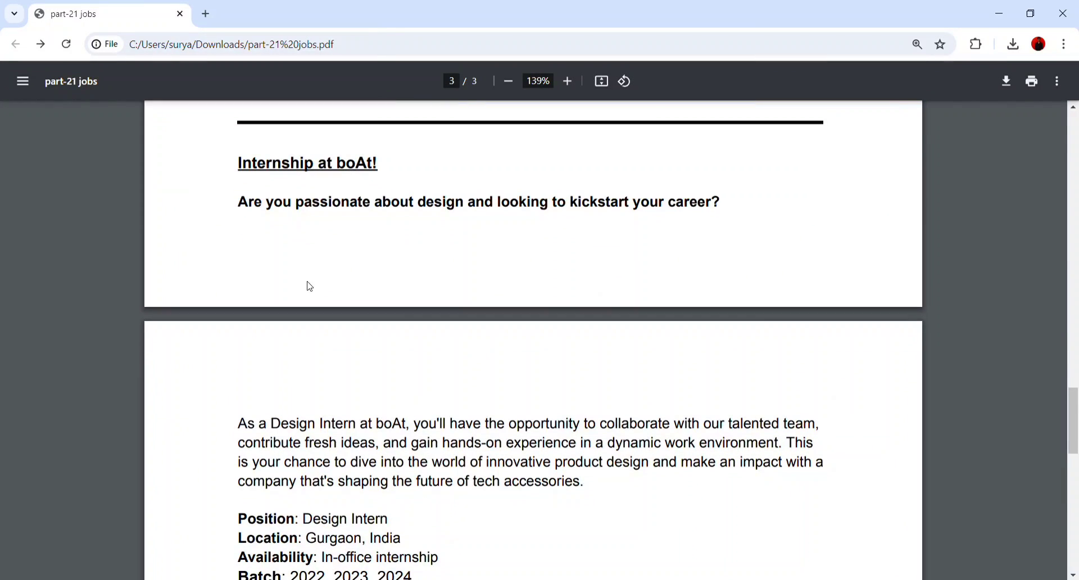
{"action": "scroll", "scroll_direction": "down", "scroll_amount": 3}
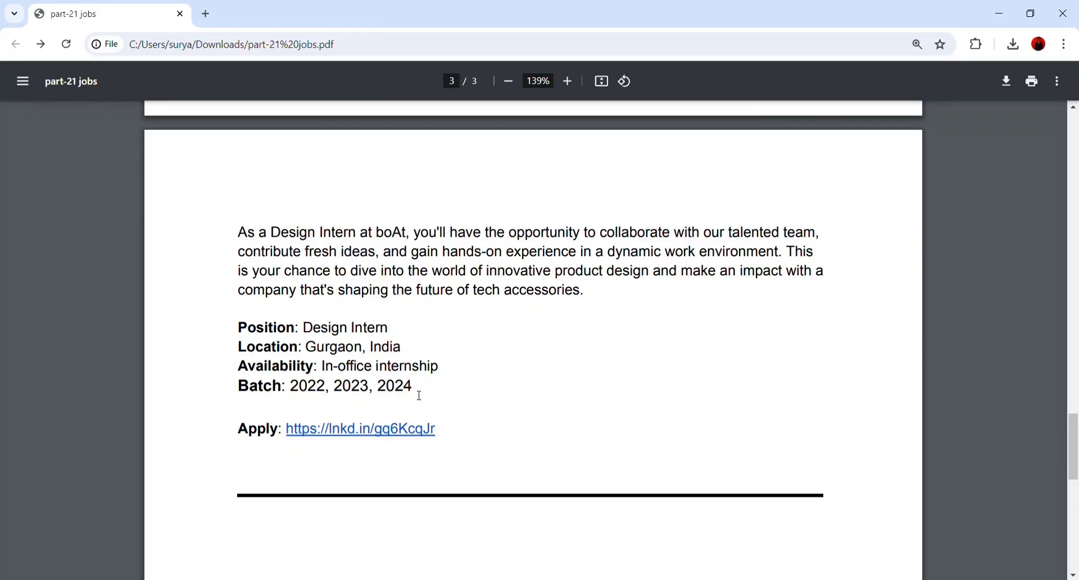
{"action": "left_click_drag", "start_coordinate": [322, 385], "coordinate": [413, 386]}
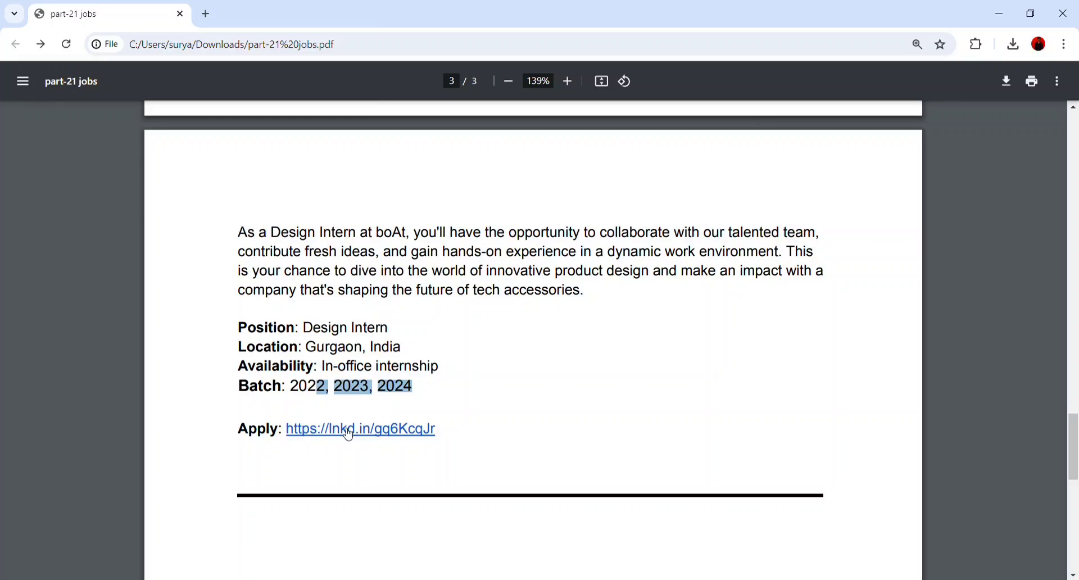
{"action": "left_click", "coordinate": [360, 428]}
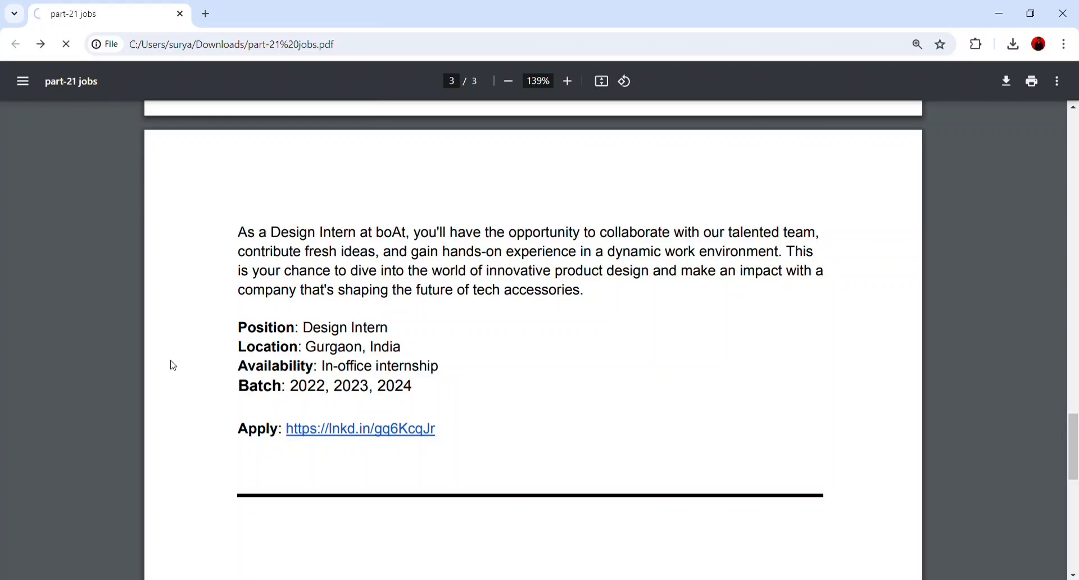
{"action": "left_click", "coordinate": [360, 428]}
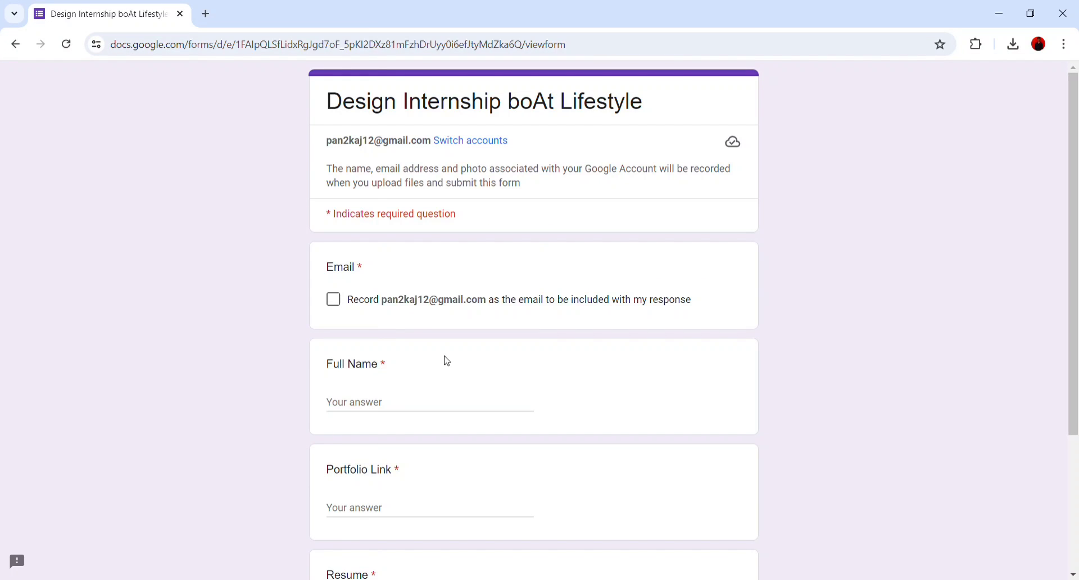